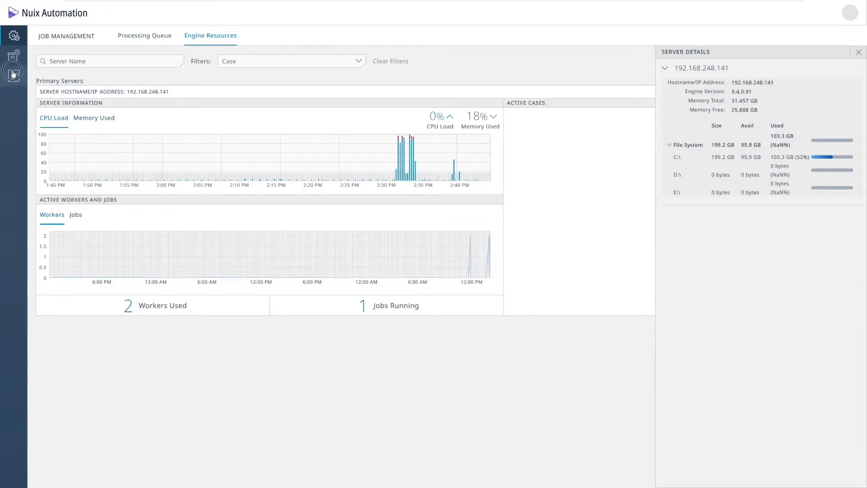
Step: Show the saved workflow templates list from the left sidebar
left_click(11, 72)
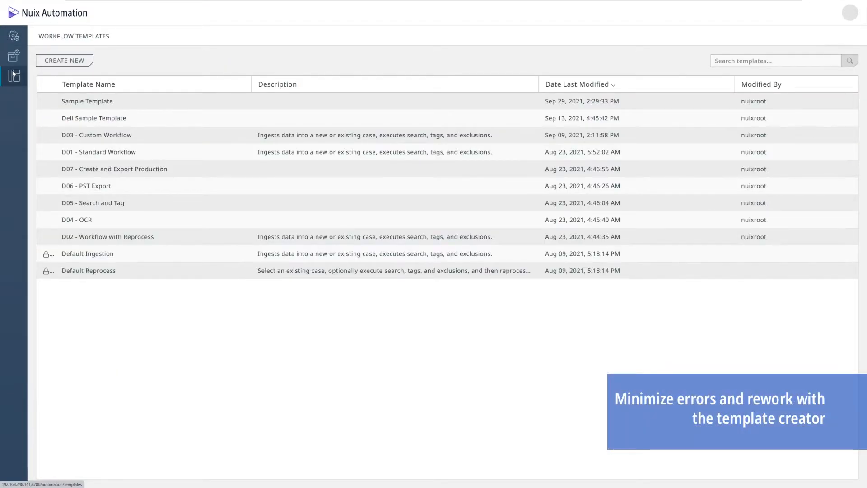
left_click(64, 61)
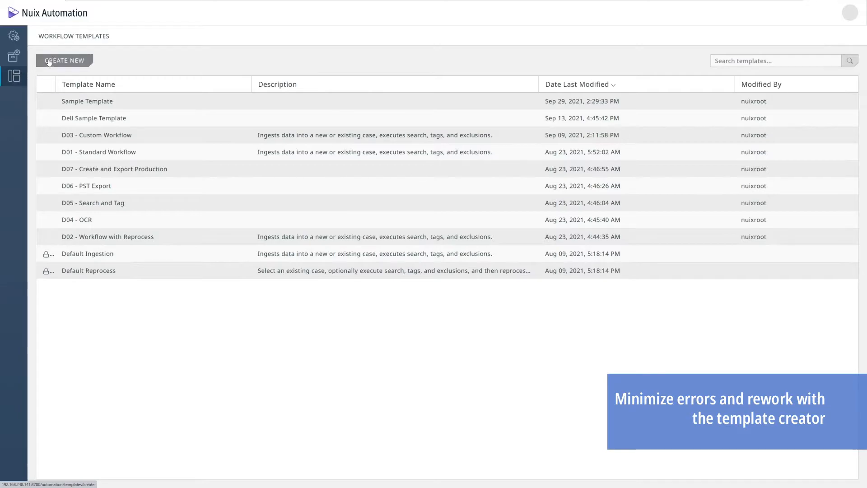
Step: Begin a new, blank workflow template with Create New
left_click(65, 59)
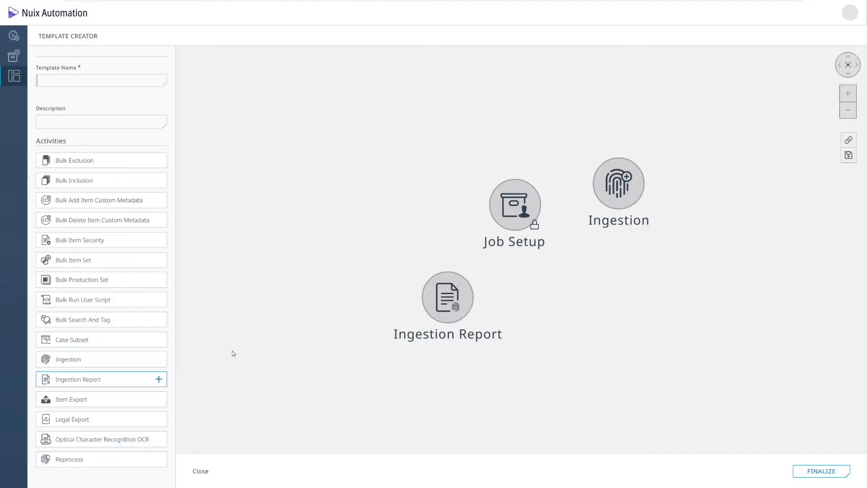
mouse_move(164, 320)
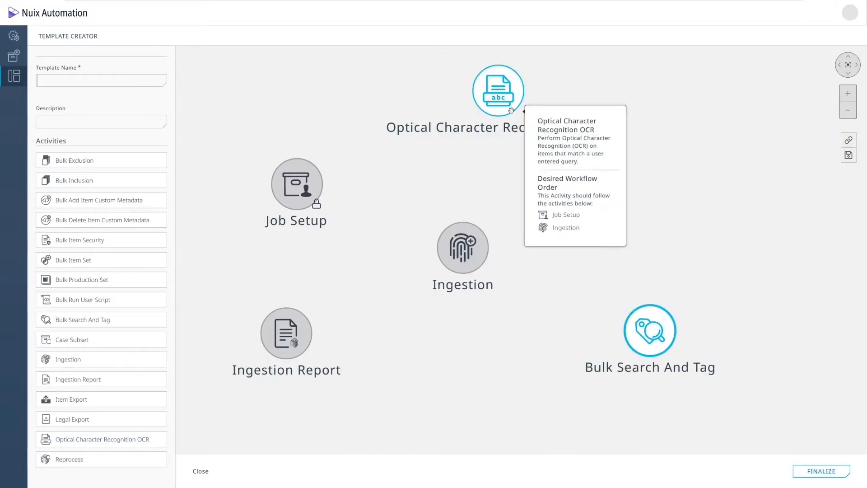
mouse_move(419, 233)
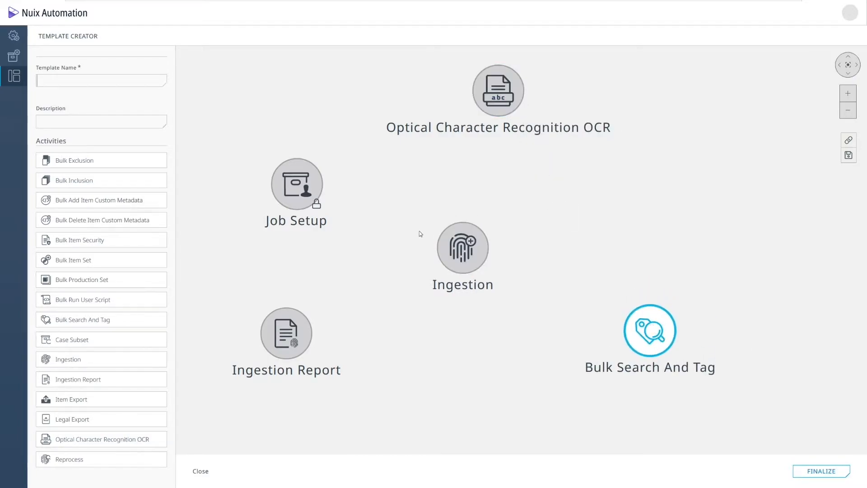
Step: Set the Ingestion activity's License Type to Nuix eDiscovery Workstation and save it
right_click(470, 250)
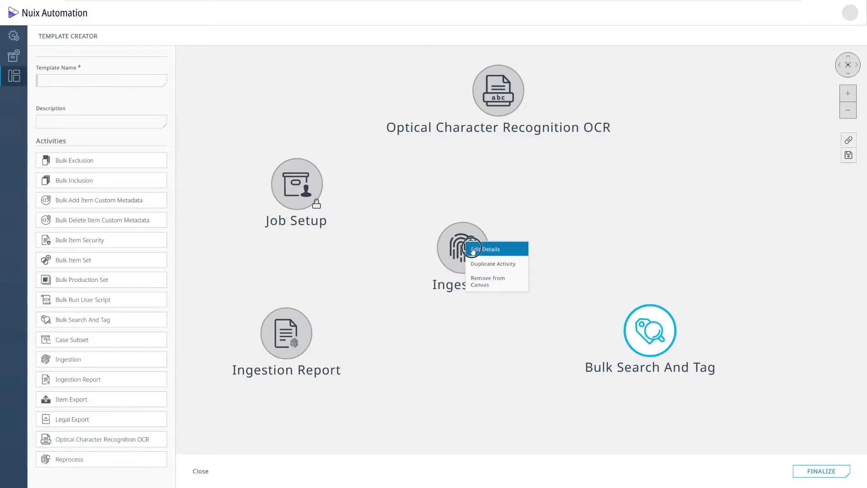
left_click(485, 249)
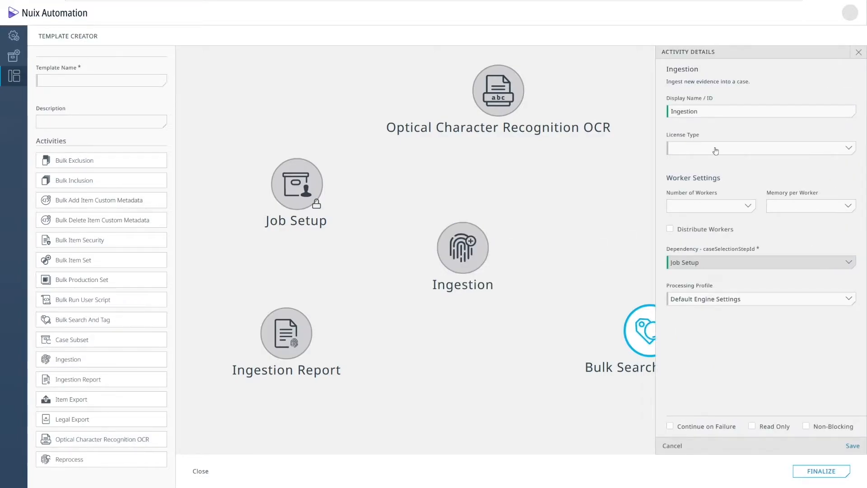
left_click(760, 148)
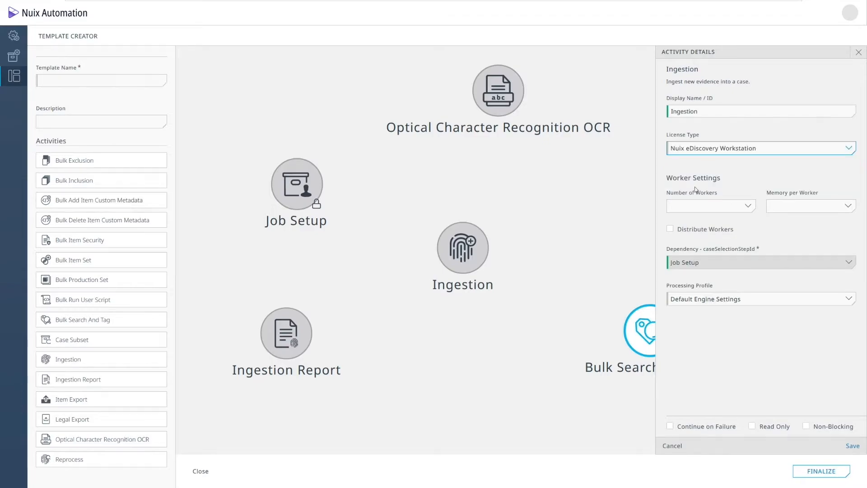
mouse_move(708, 210)
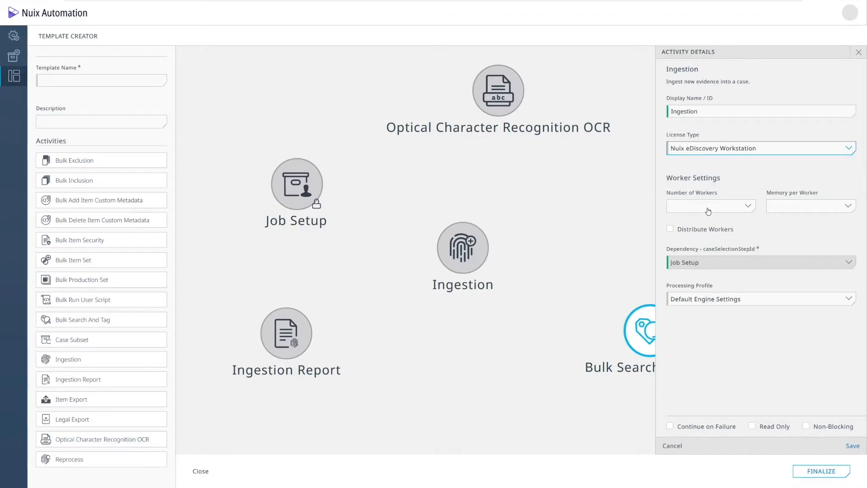
left_click(711, 206)
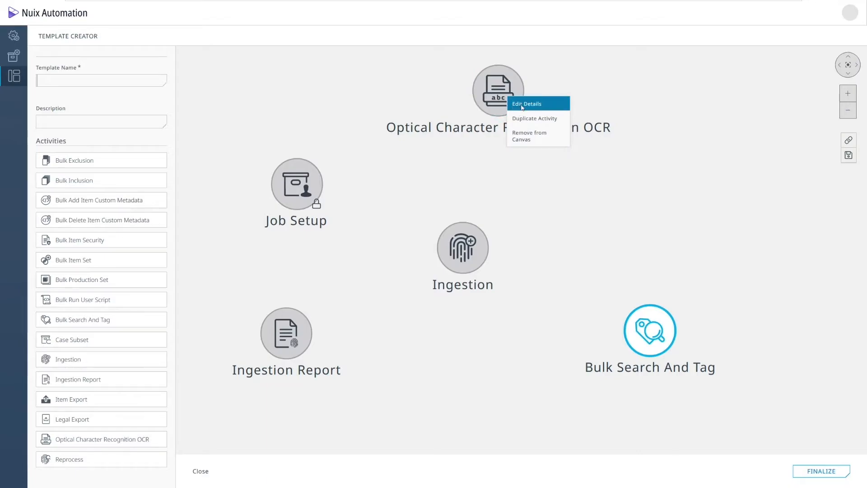
Step: Give OCR the Nuix eDiscovery Workstation license, 2 workers and 2048 memory per worker
left_click(527, 103)
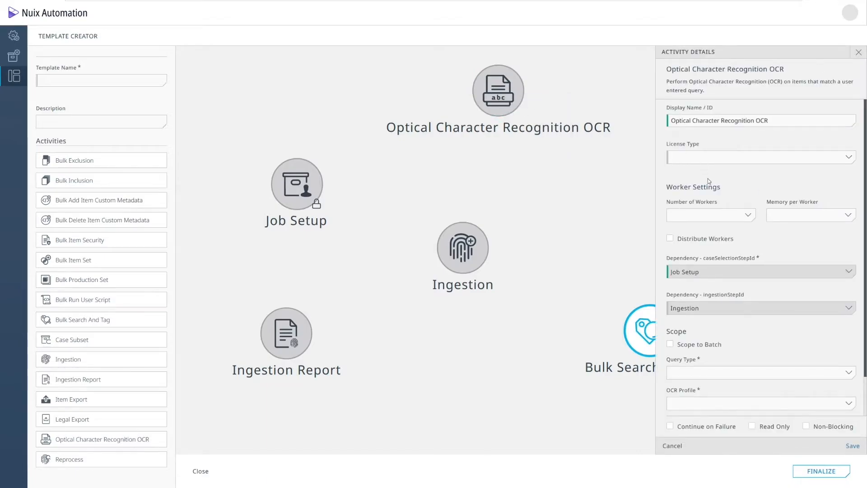
left_click(761, 157)
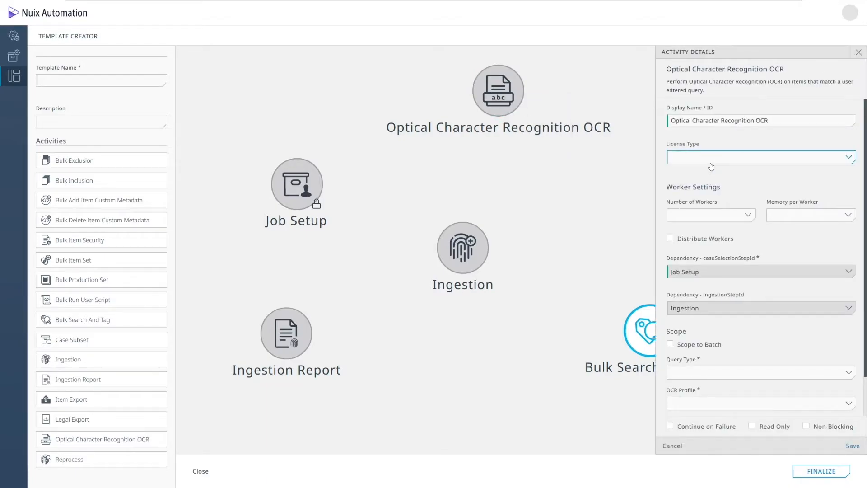
left_click(760, 157)
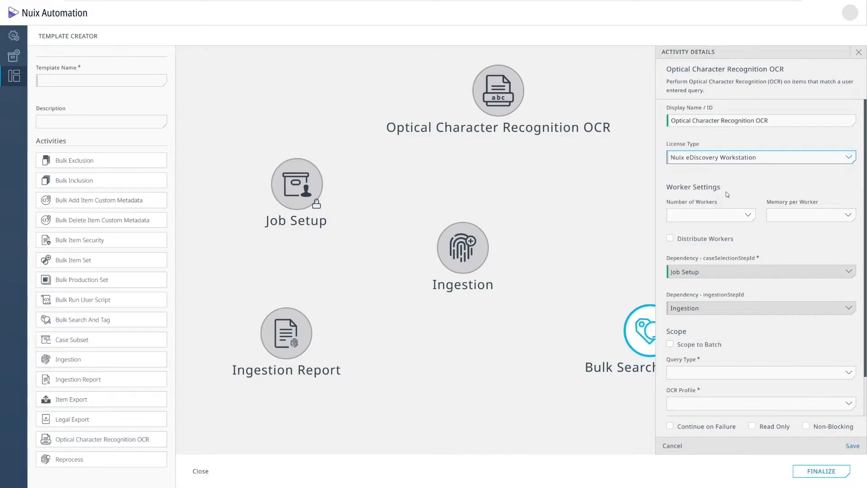
left_click(711, 215)
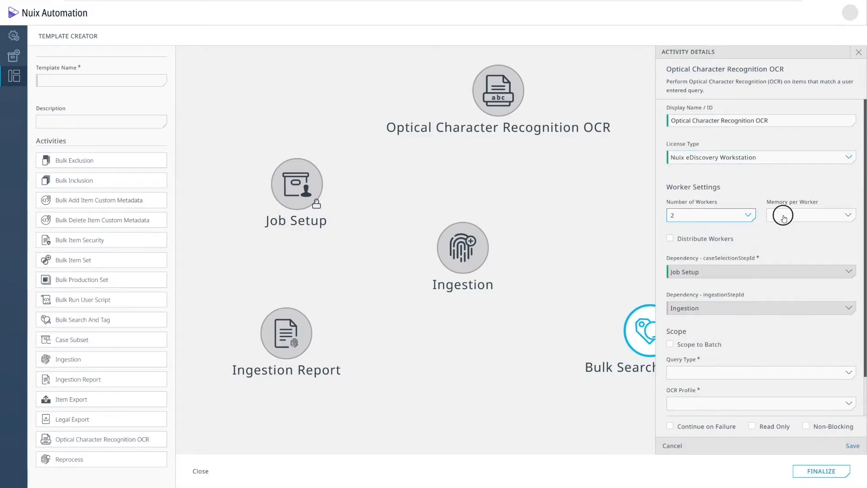
left_click(783, 215)
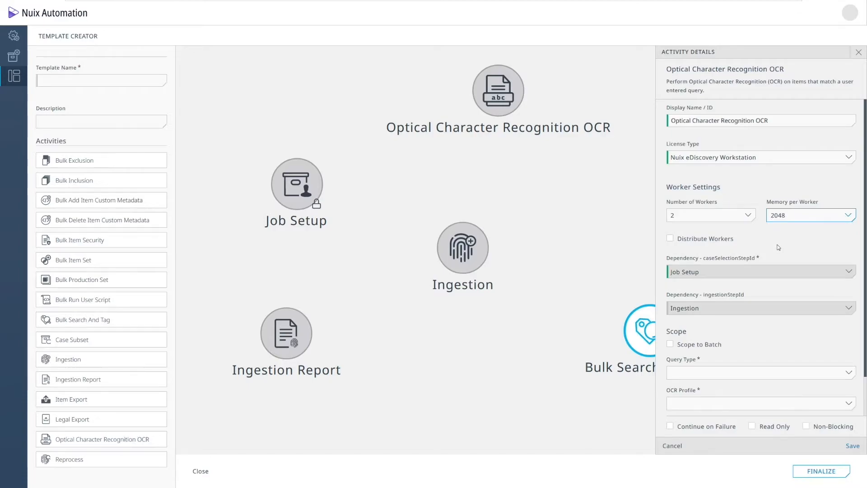
scroll("down", 3)
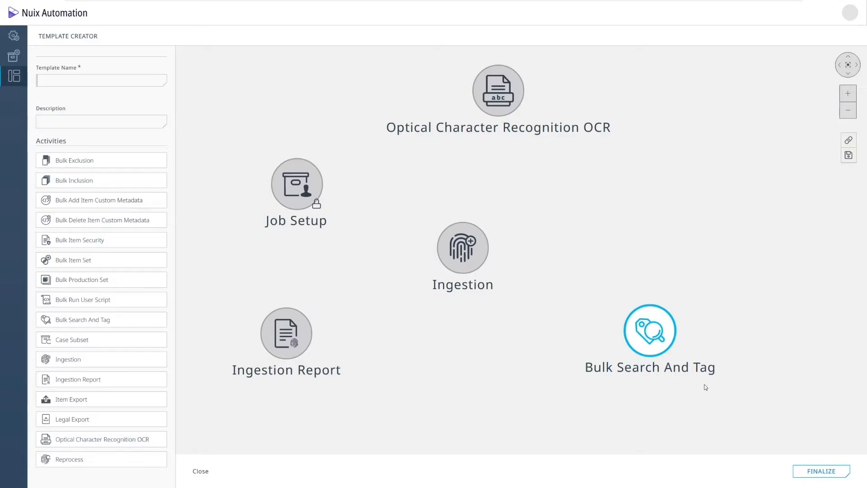
mouse_move(689, 384)
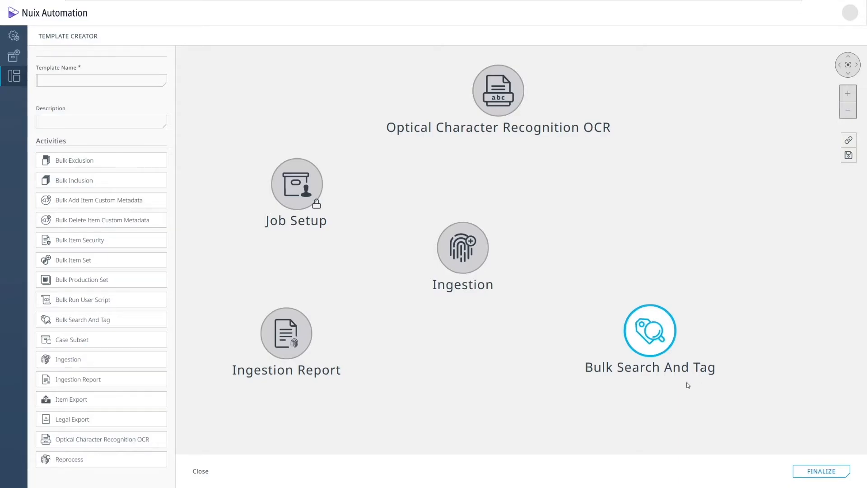
mouse_move(296, 184)
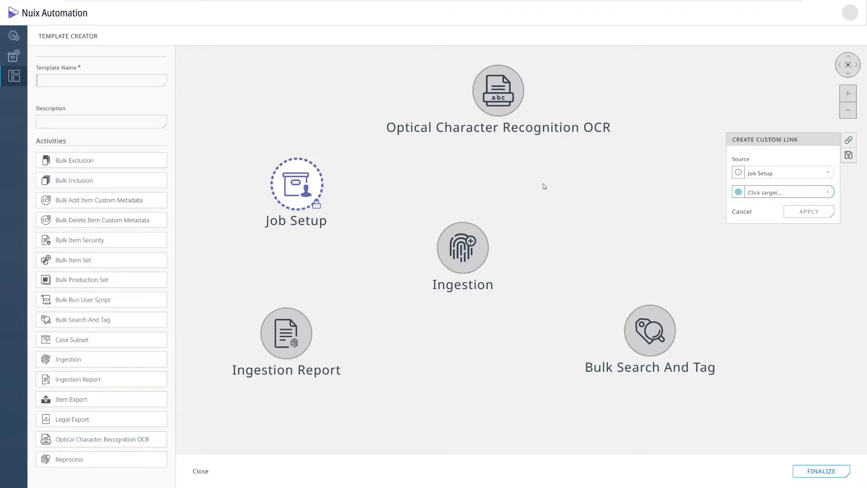
Step: Link Job Setup → Ingestion → Ingestion Report → OCR → Bulk Search And Tag with custom links
left_click(462, 247)
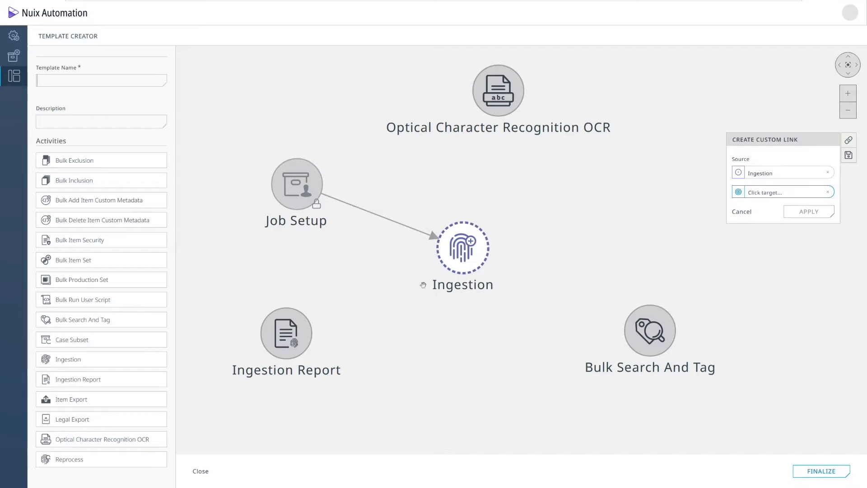
left_click(285, 333)
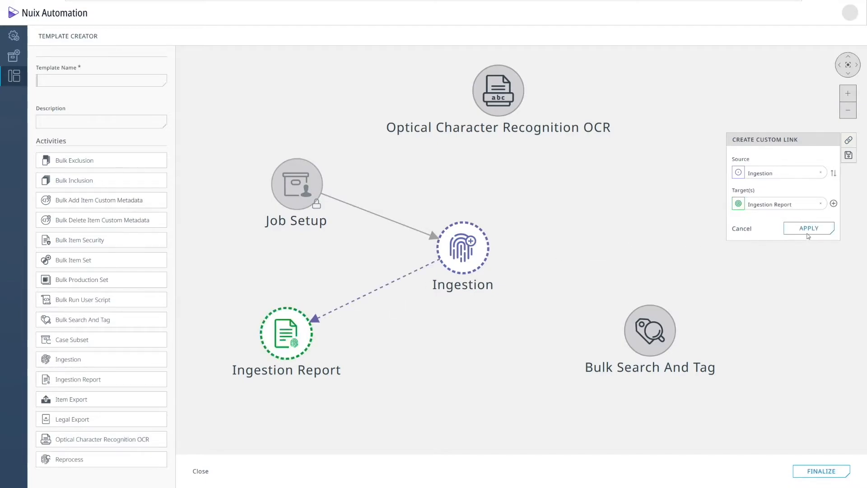
left_click(809, 227)
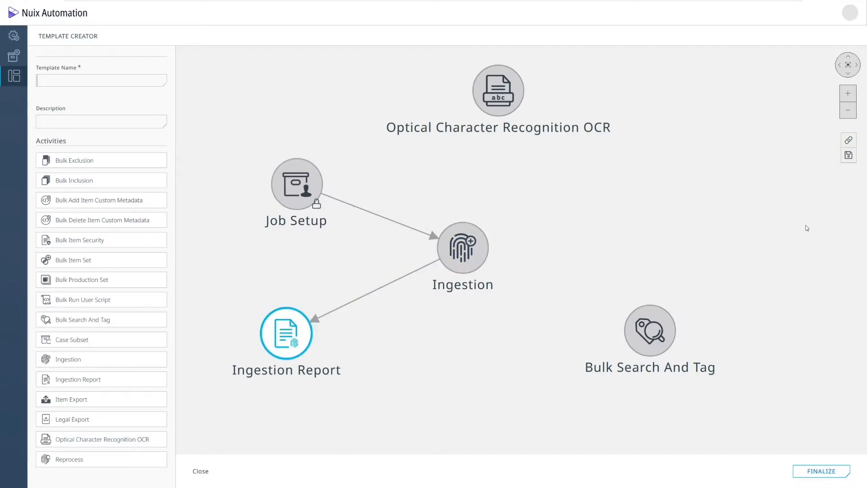
left_click(847, 139)
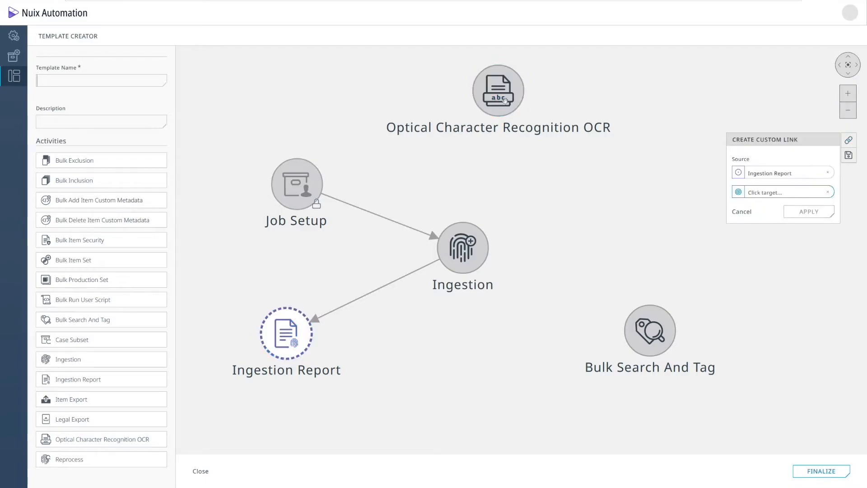
left_click(499, 90)
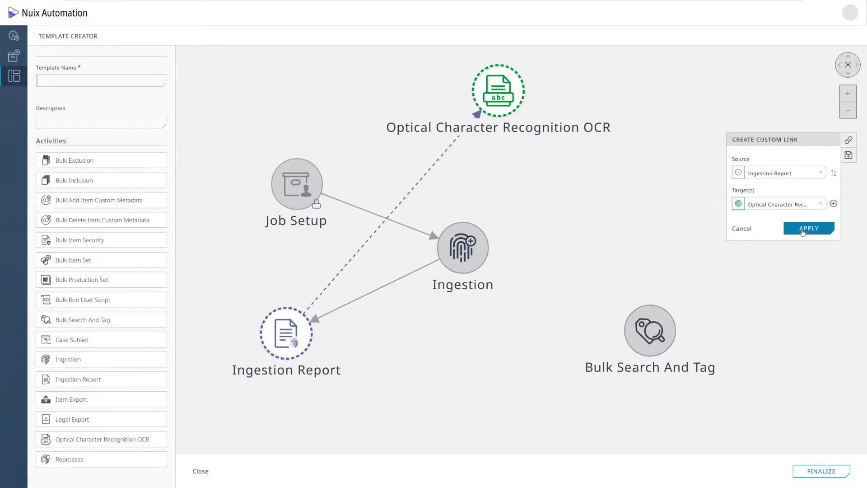
left_click(808, 227)
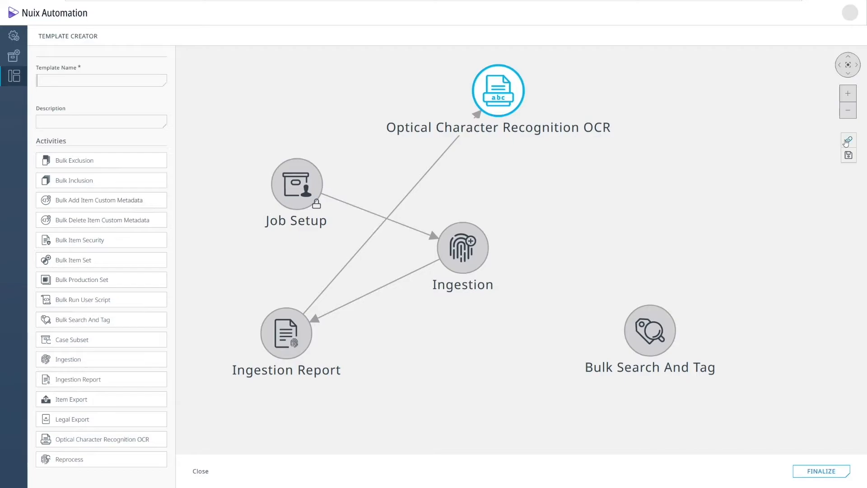
left_click(848, 140)
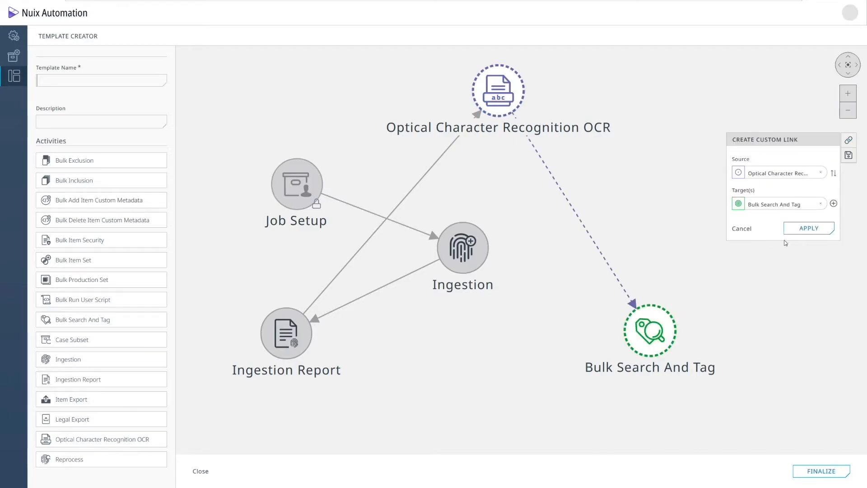
left_click(808, 227)
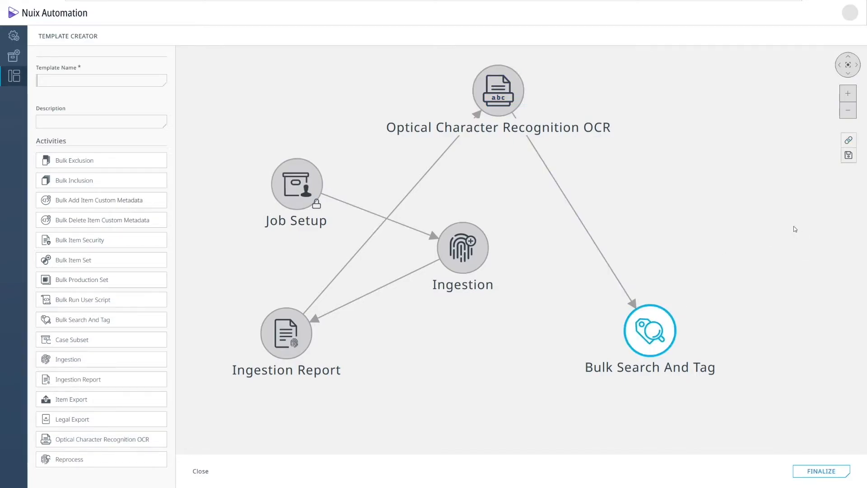
Step: Reposition the OCR node between Ingestion Report and Bulk Search And Tag on the canvas
left_click_drag(496, 91, 479, 335)
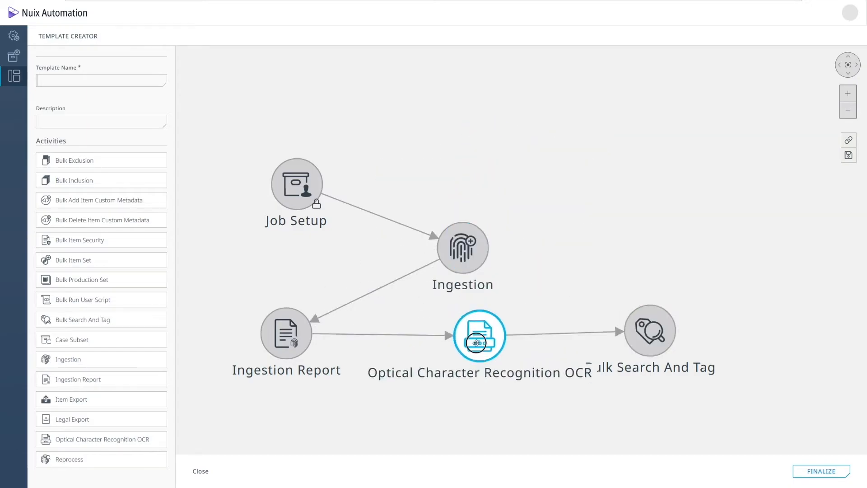
left_click_drag(479, 335, 476, 380)
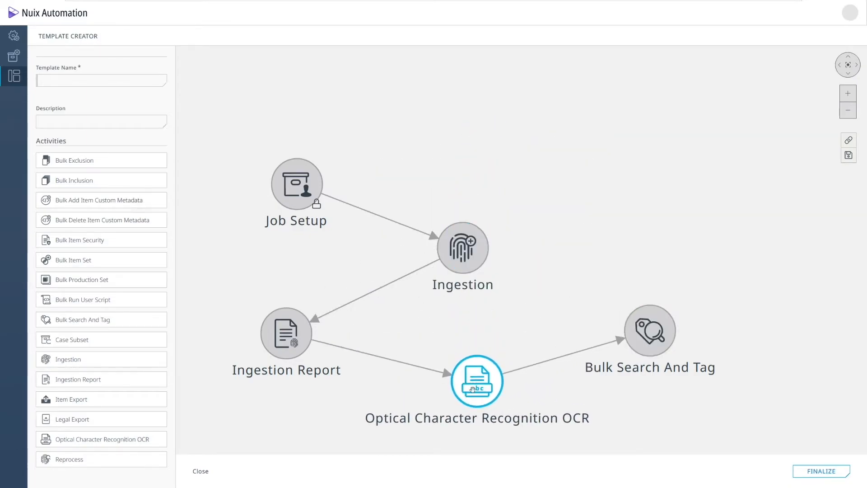
Step: Name the template 'Sample Template', finalize it, and go to the Processing Queue
left_click(102, 80)
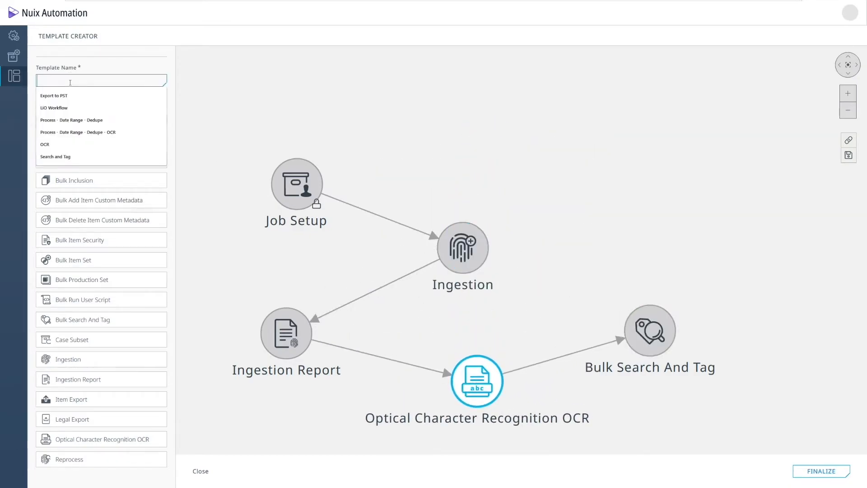
type("Sample T")
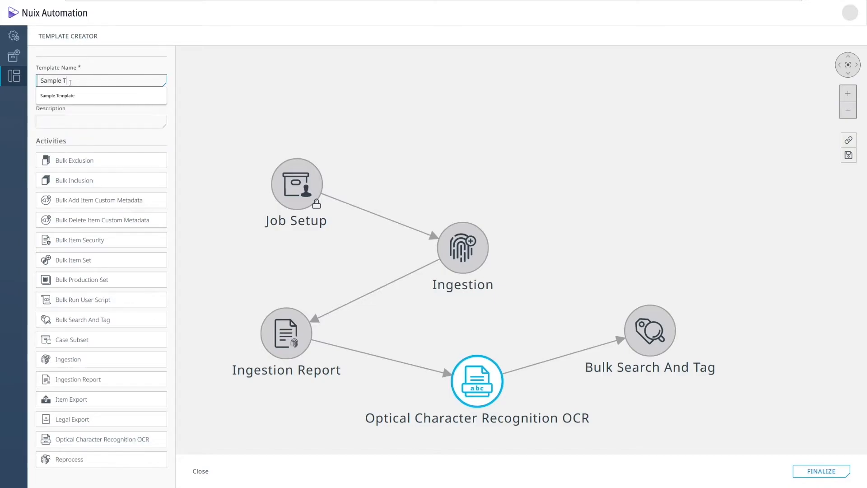
left_click(56, 95)
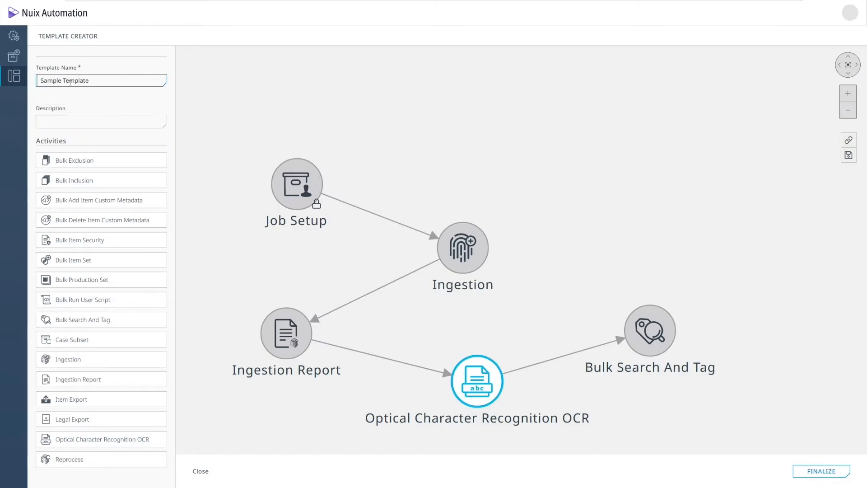
left_click(201, 471)
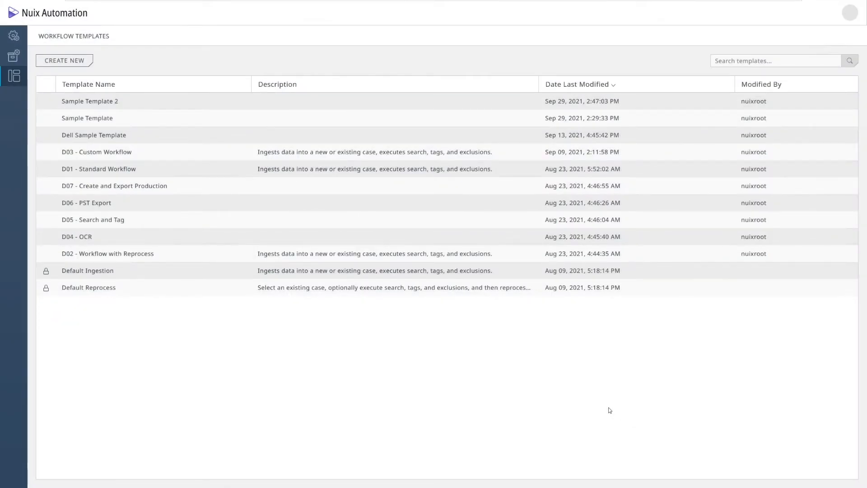
left_click(13, 31)
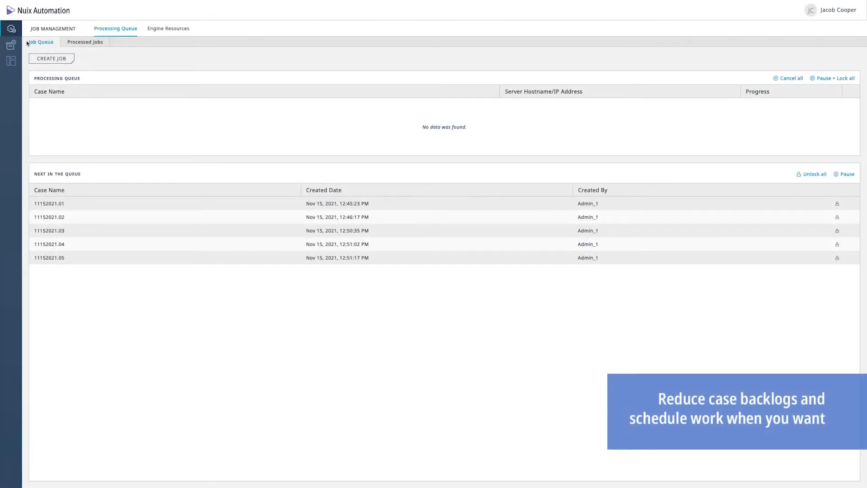
Step: Create a job from Sample Template and review its Schedule Job and Notifications settings
left_click(51, 58)
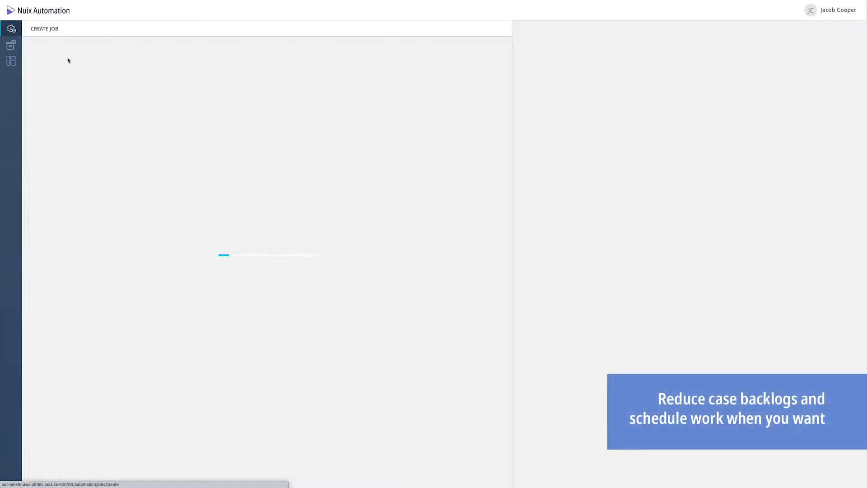
left_click(80, 72)
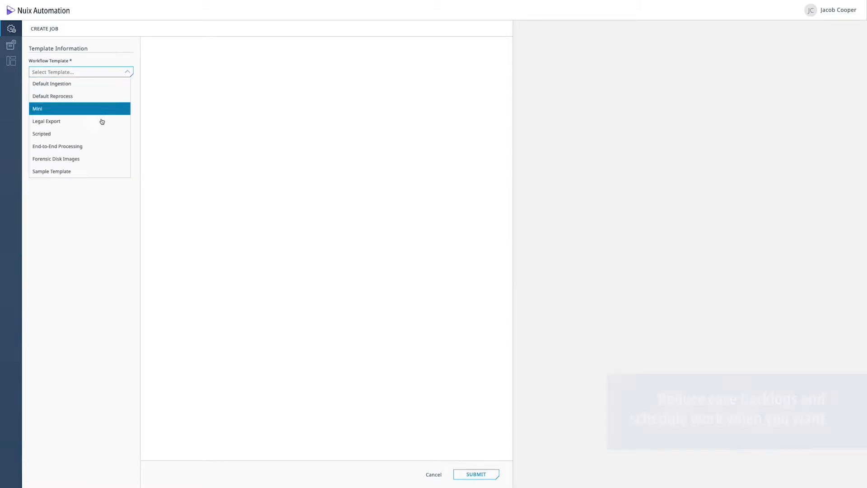
left_click(50, 172)
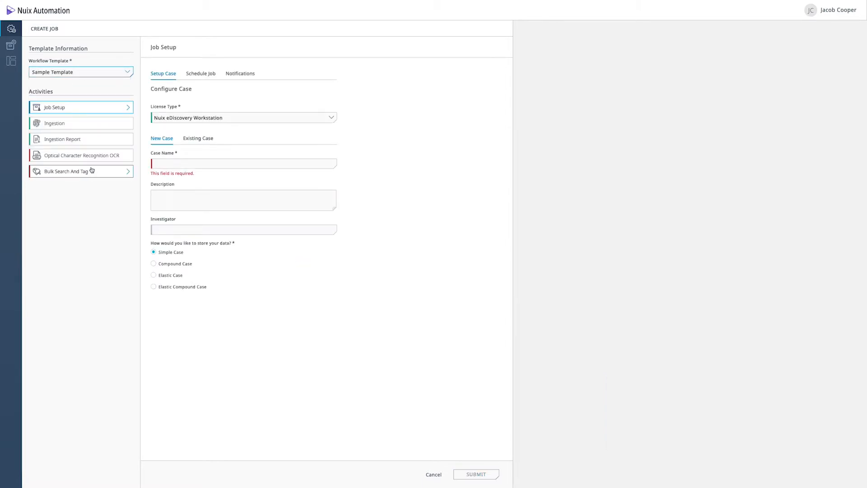
left_click(201, 73)
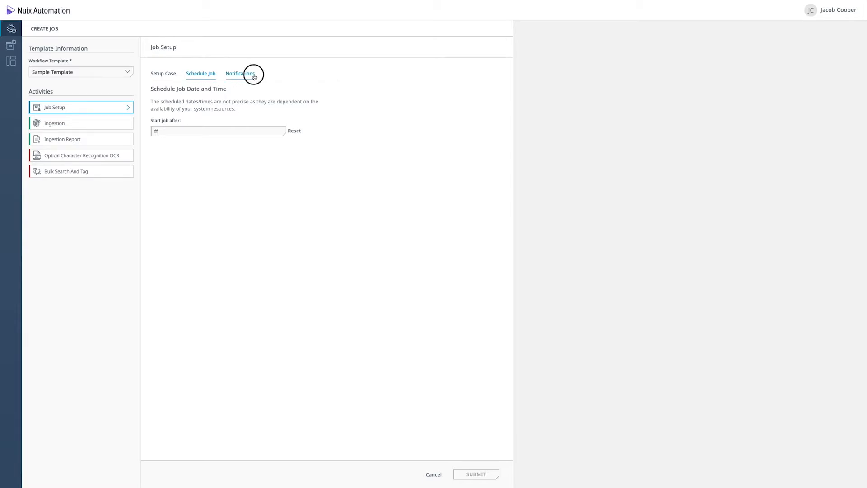
left_click(240, 73)
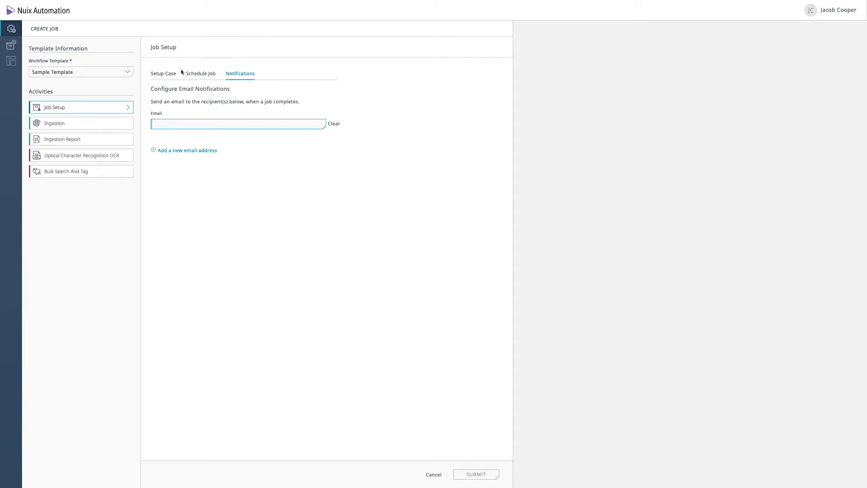
Step: Enter the case name 11152021.06 under Setup Case
left_click(162, 73)
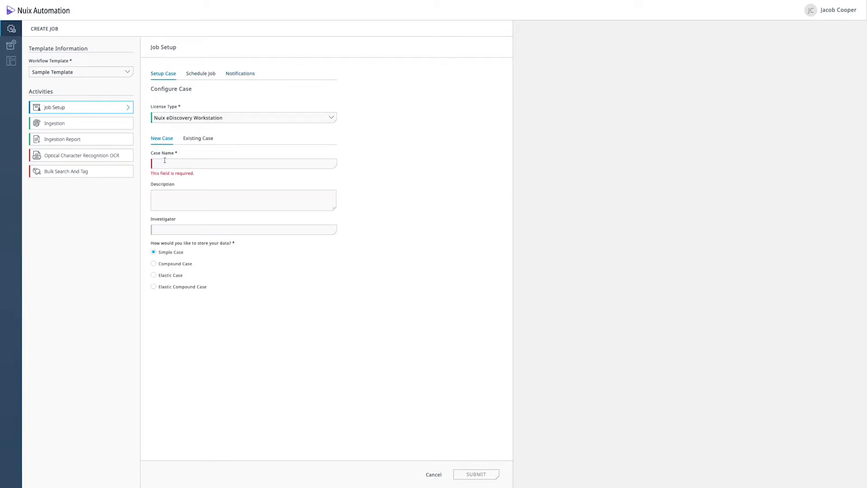
type("11152021.02")
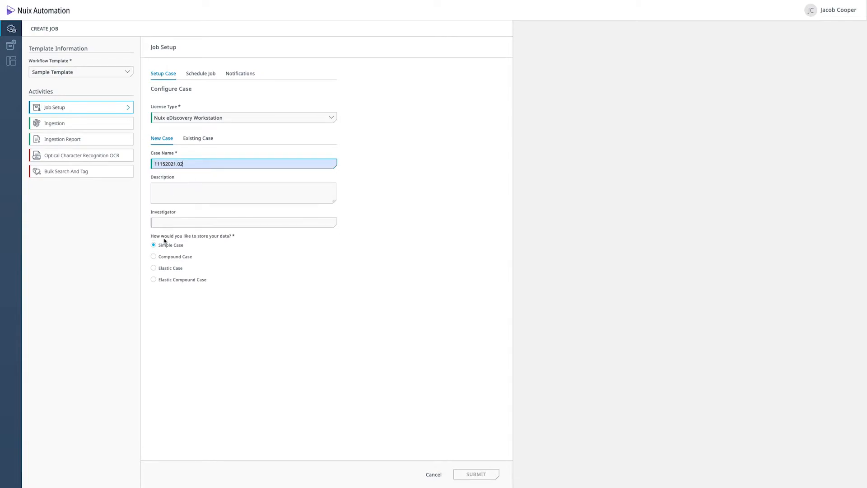
type("11152021.06")
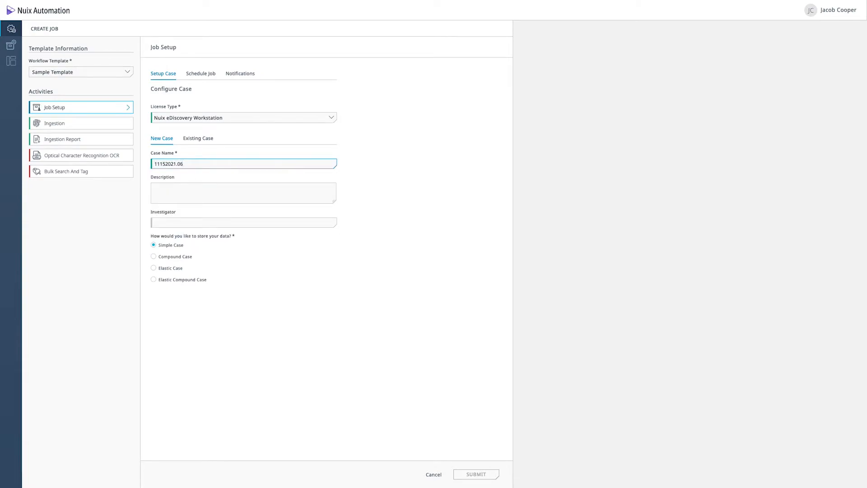
mouse_move(106, 128)
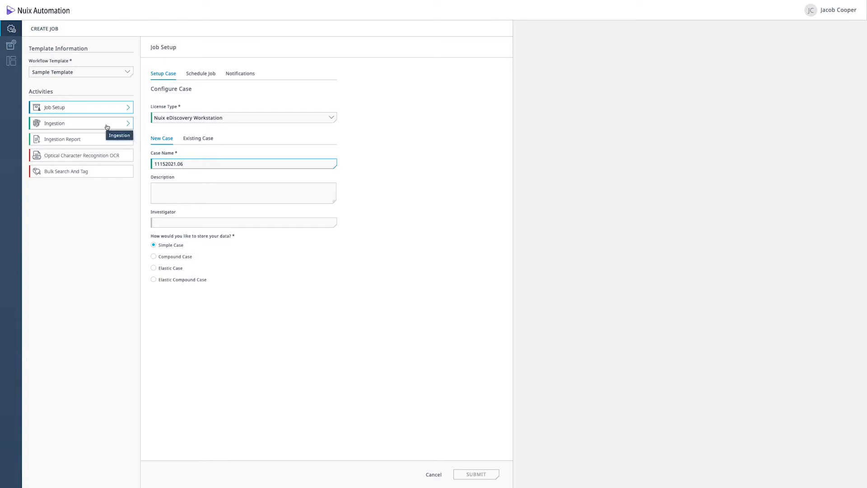
Step: Add an evidence container 'Test' to Ingestion sourced from the small-data-set01 file system path
left_click(80, 123)
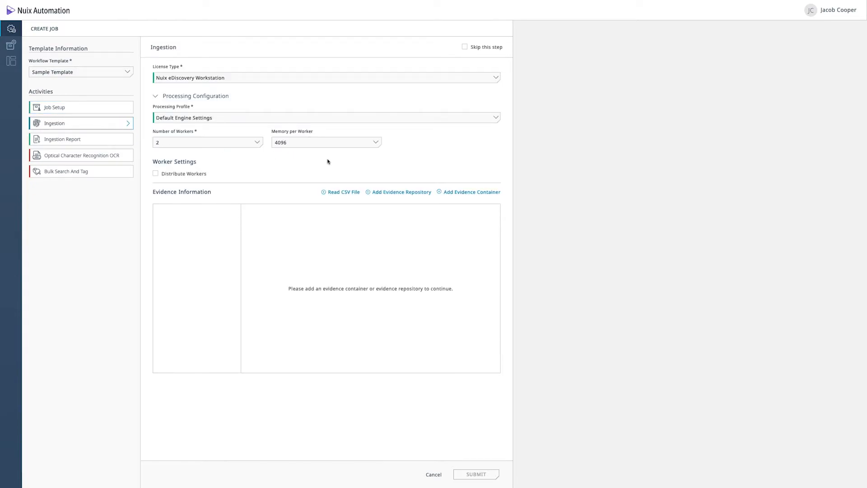
left_click(471, 192)
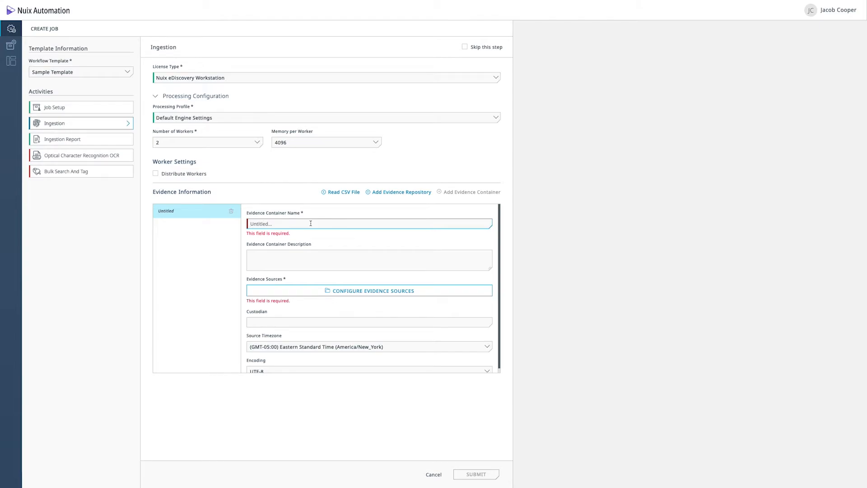
type("Test")
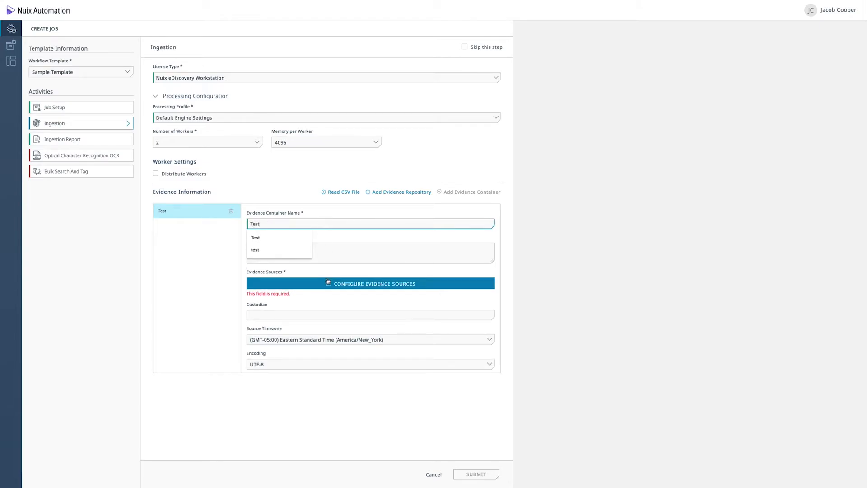
left_click(370, 283)
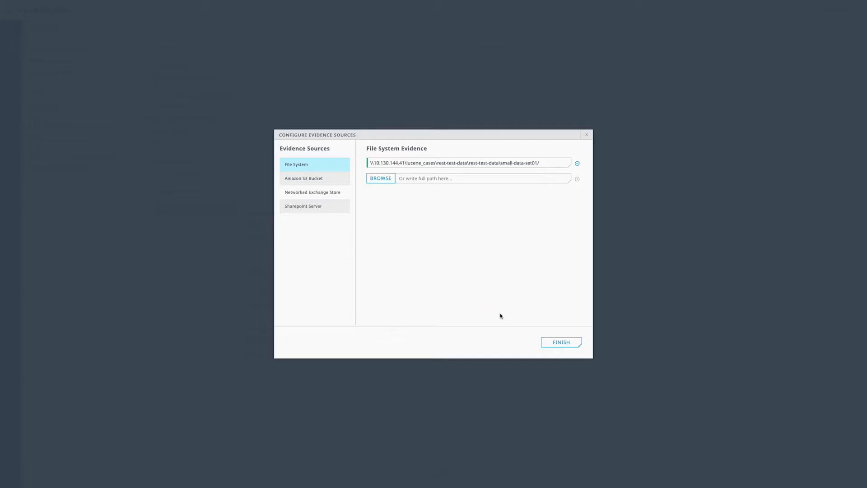
left_click(560, 341)
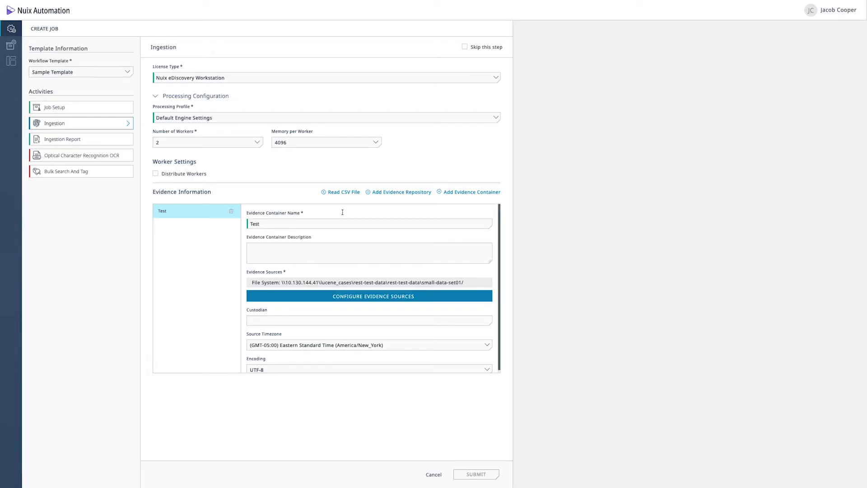
Step: Mark OCR and Bulk Search And Tag as Skip this step, then submit the job
left_click(63, 139)
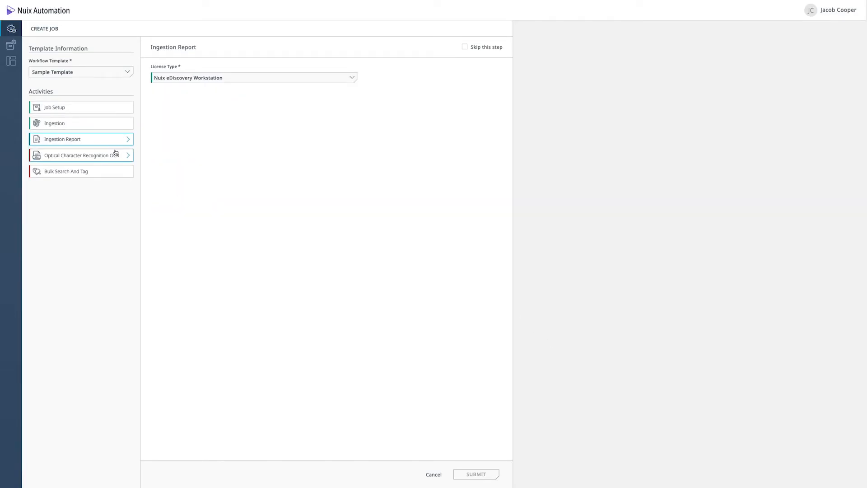
left_click(80, 155)
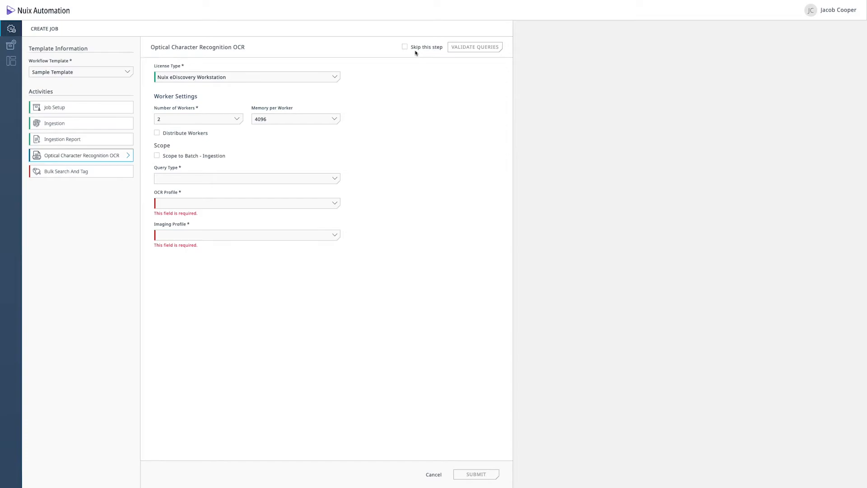
left_click(404, 47)
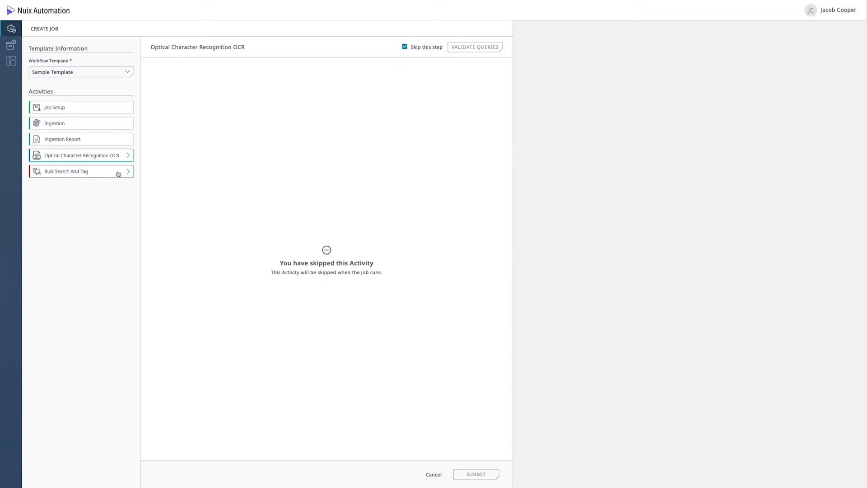
left_click(80, 172)
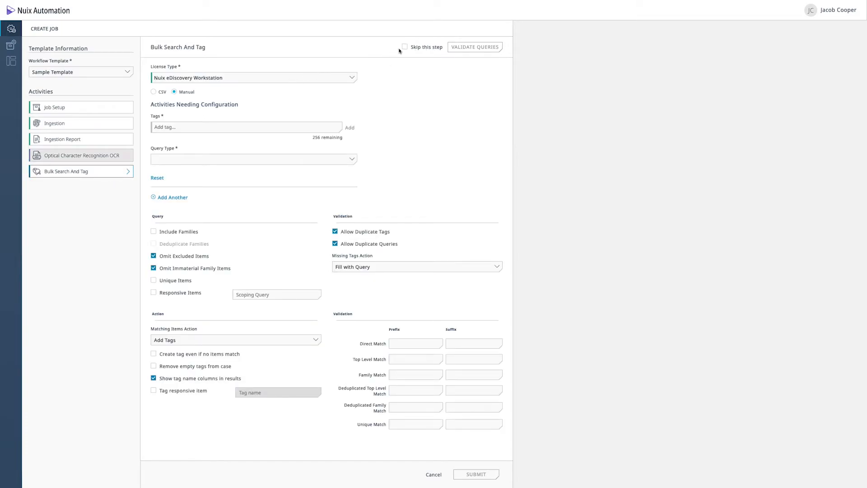
left_click(404, 47)
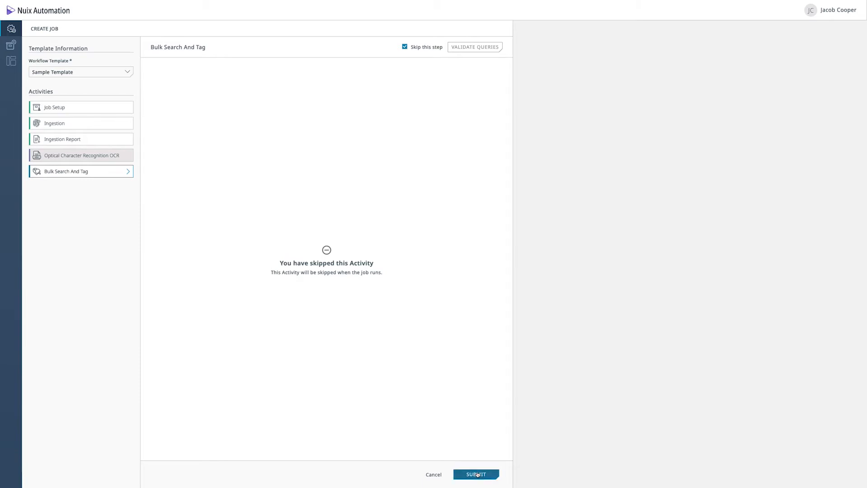
left_click(479, 486)
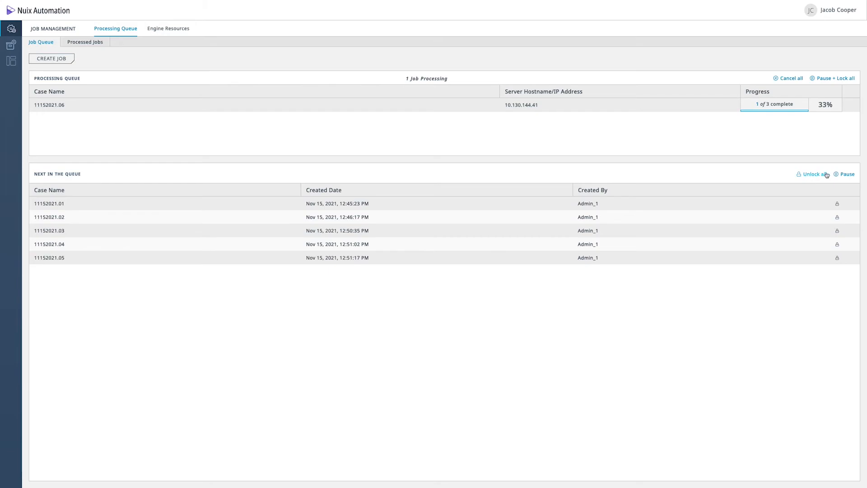
Step: Pause on Next in the Queue and drag 11152021.05 to first, 11152021.03 toward second
left_click(845, 175)
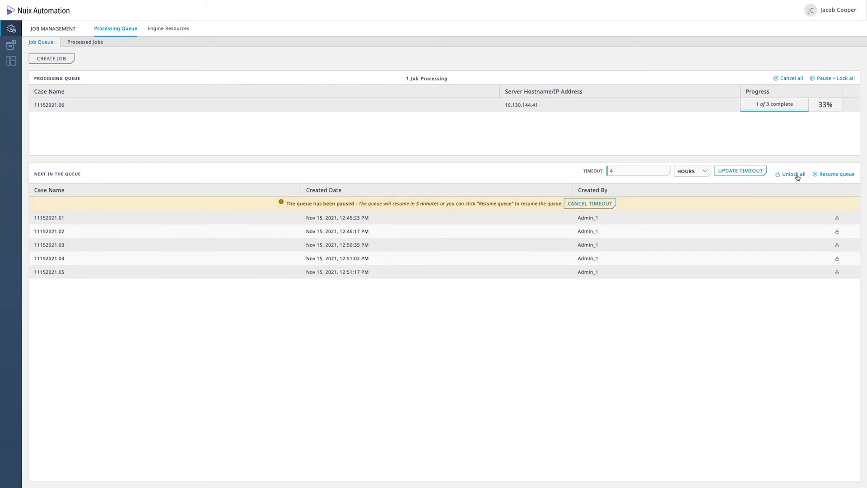
mouse_move(765, 189)
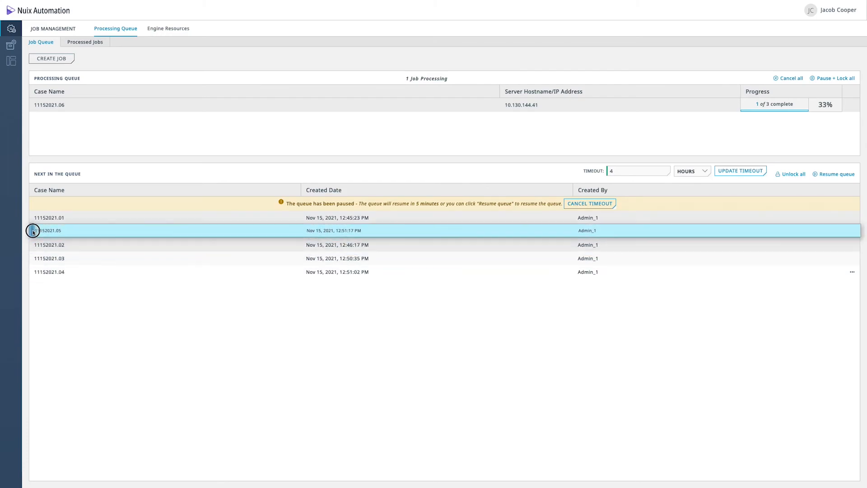
left_click_drag(33, 230, 33, 218)
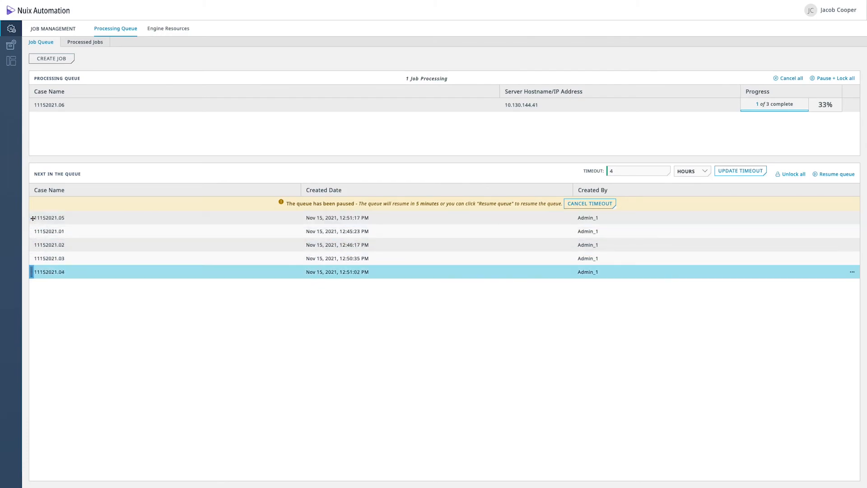
left_click_drag(50, 258, 50, 230)
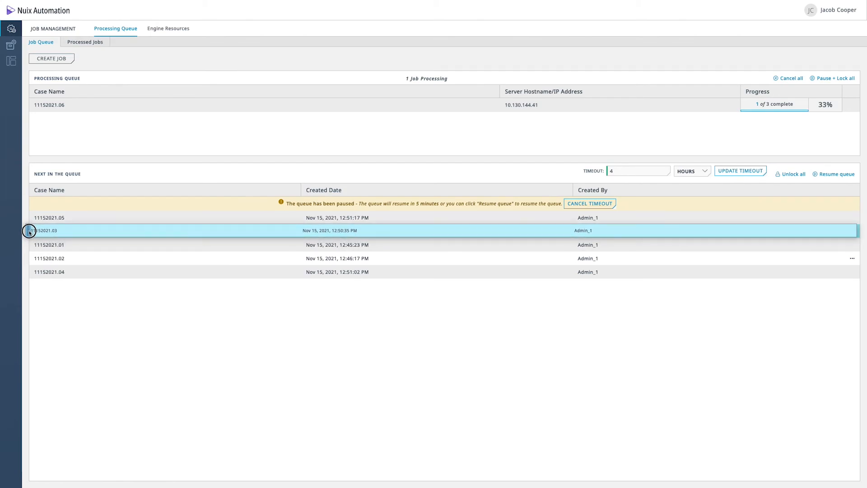
left_click_drag(47, 230, 47, 259)
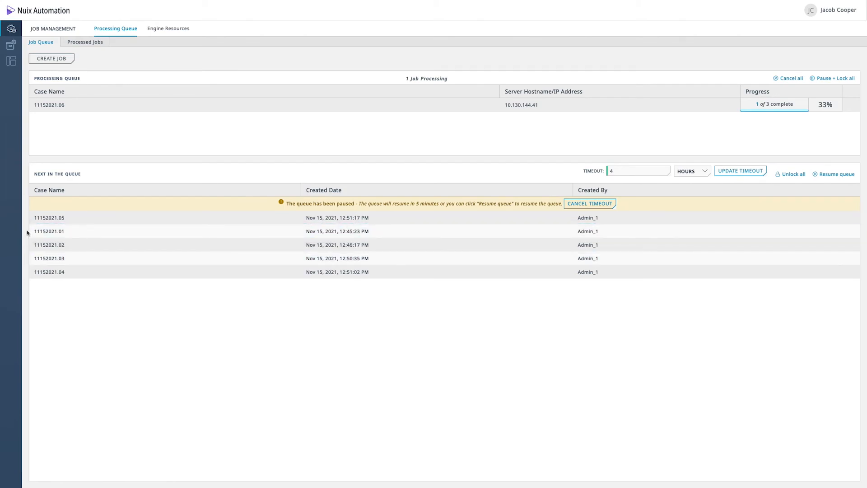
mouse_move(803, 179)
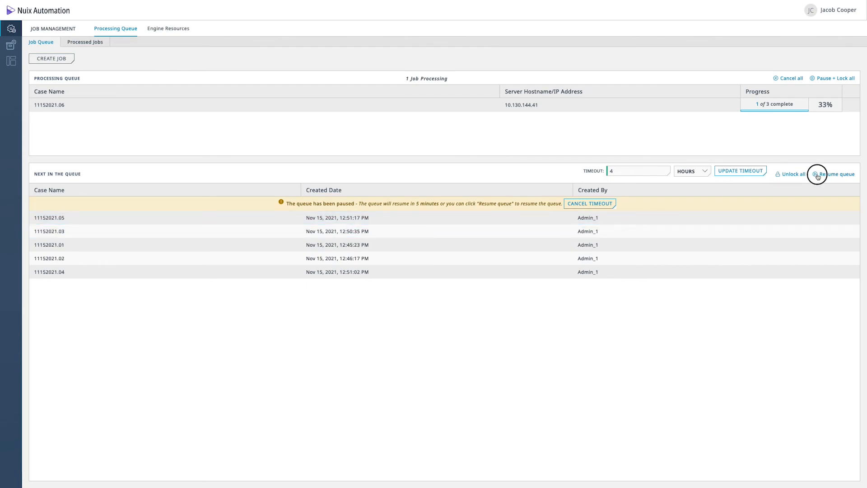
Step: Resume the paused queue and show the running 11152021.06 job's details with Ingestion underway
left_click(817, 174)
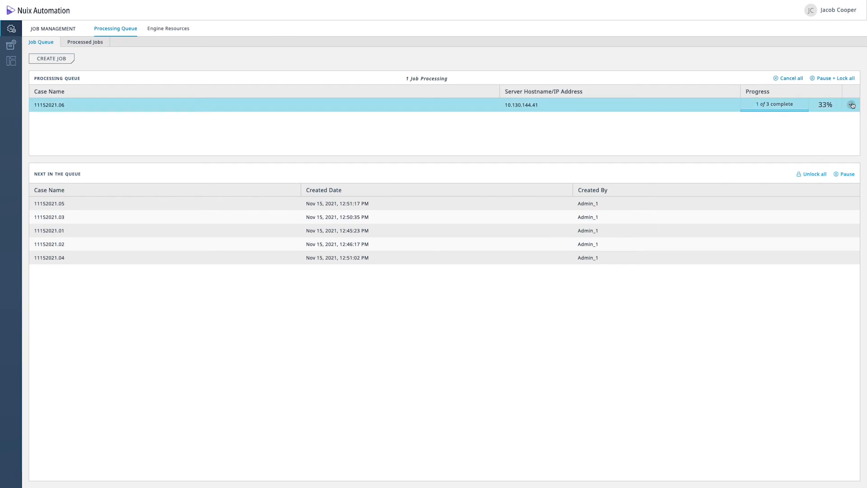
left_click(854, 105)
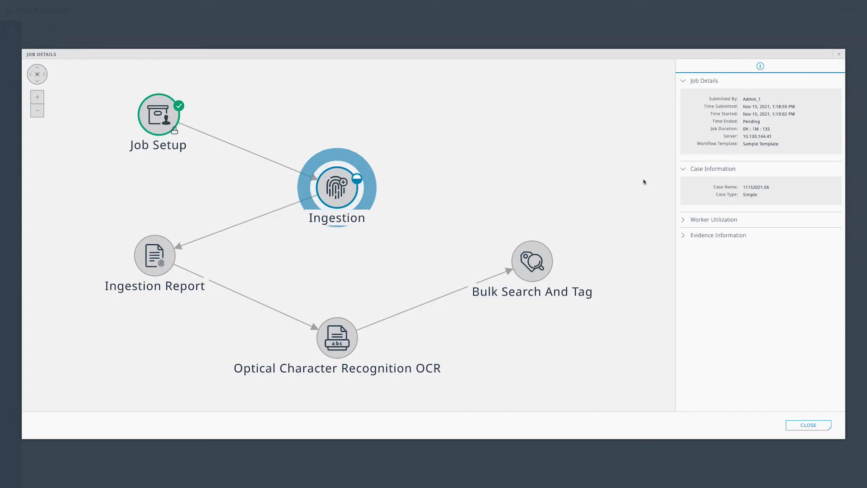